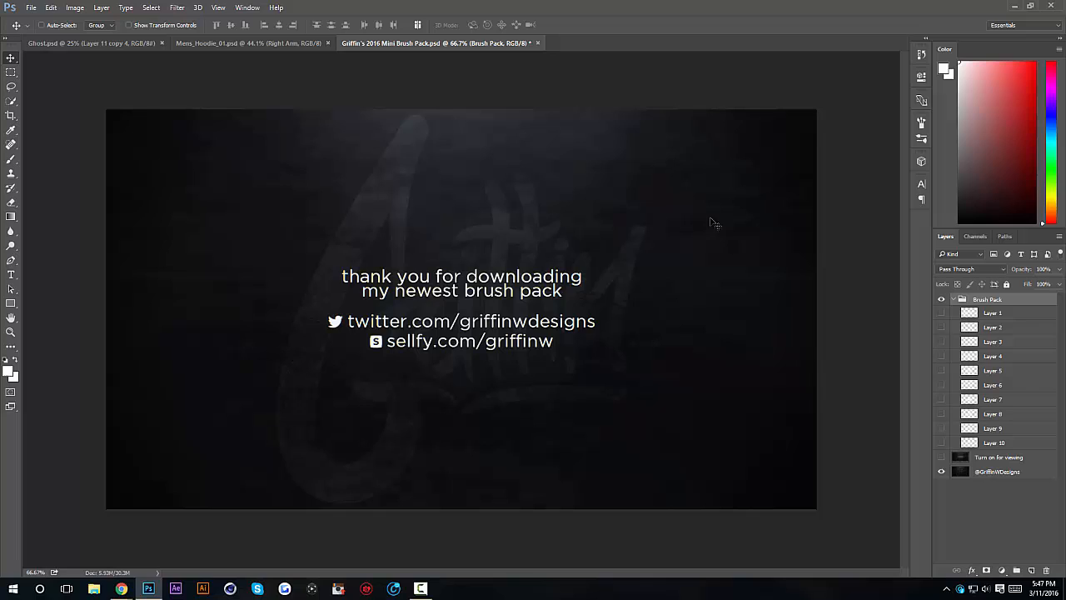
mouse_move(467, 139)
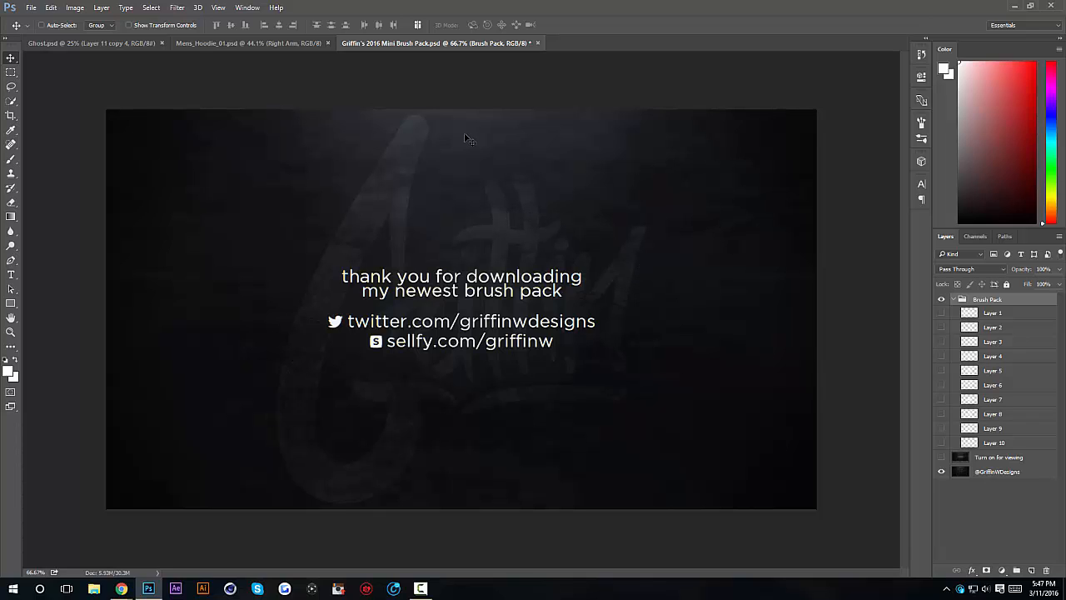
mouse_move(330, 106)
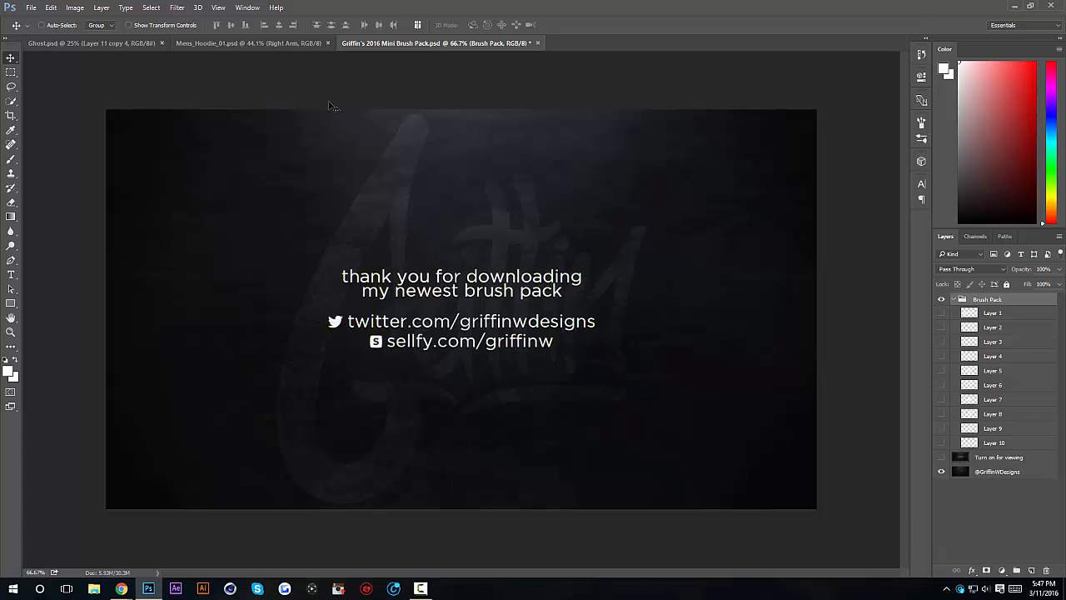
mouse_move(624, 217)
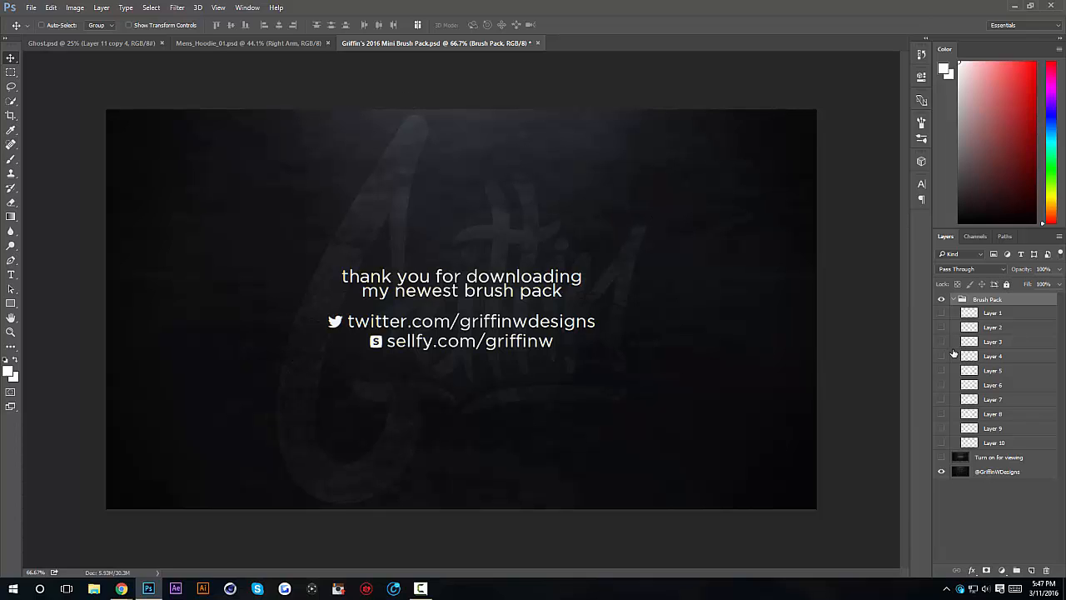
- Unhide and select Layer 3, load its stroke as a selection, and dismiss the faint-pixels warning
left_click(941, 342)
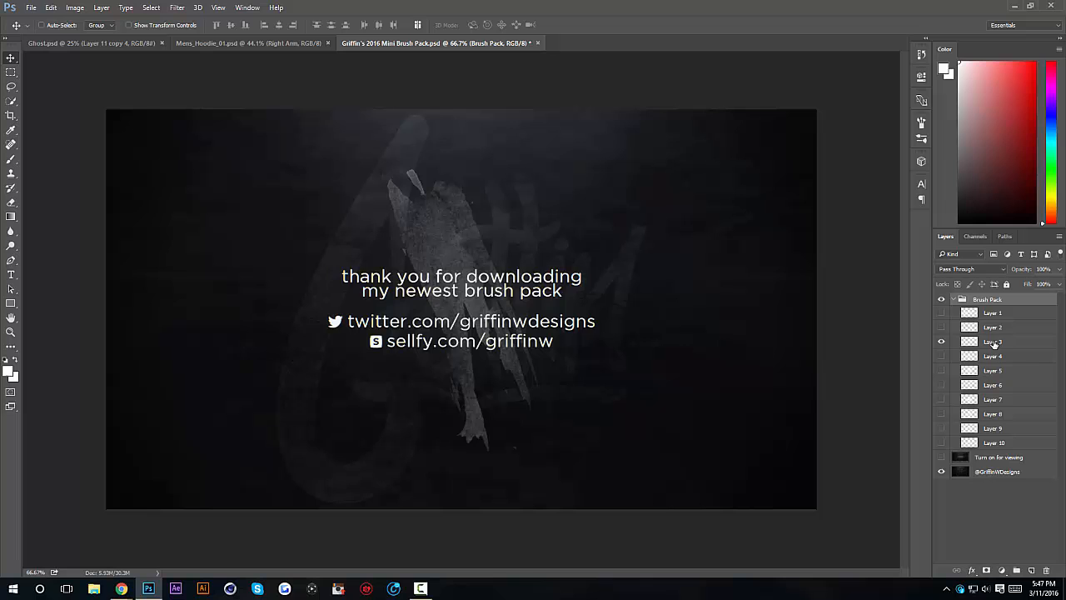
left_click(1003, 342)
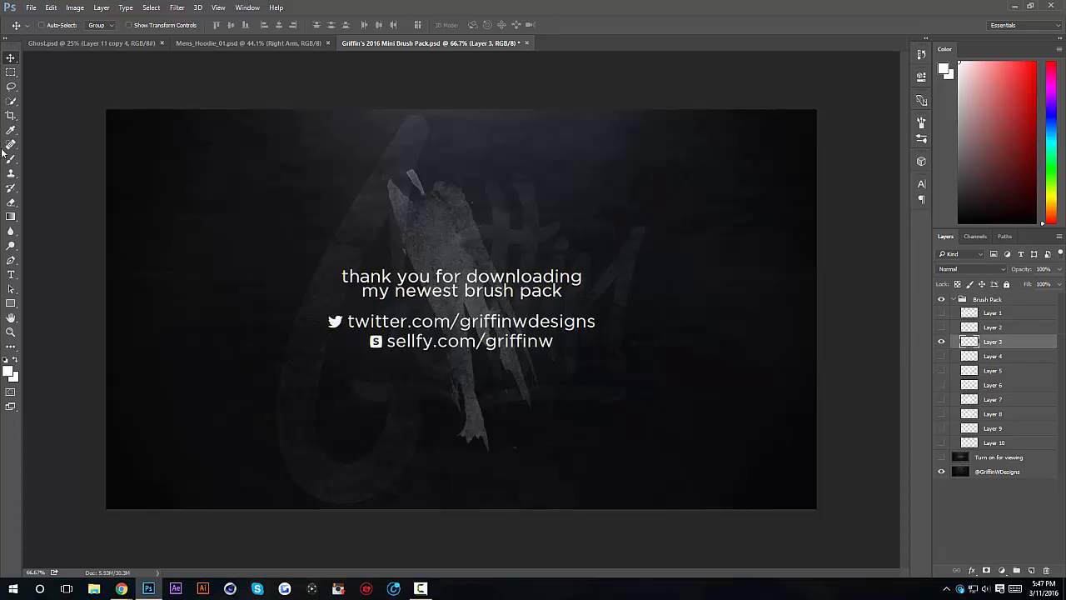
left_click(11, 159)
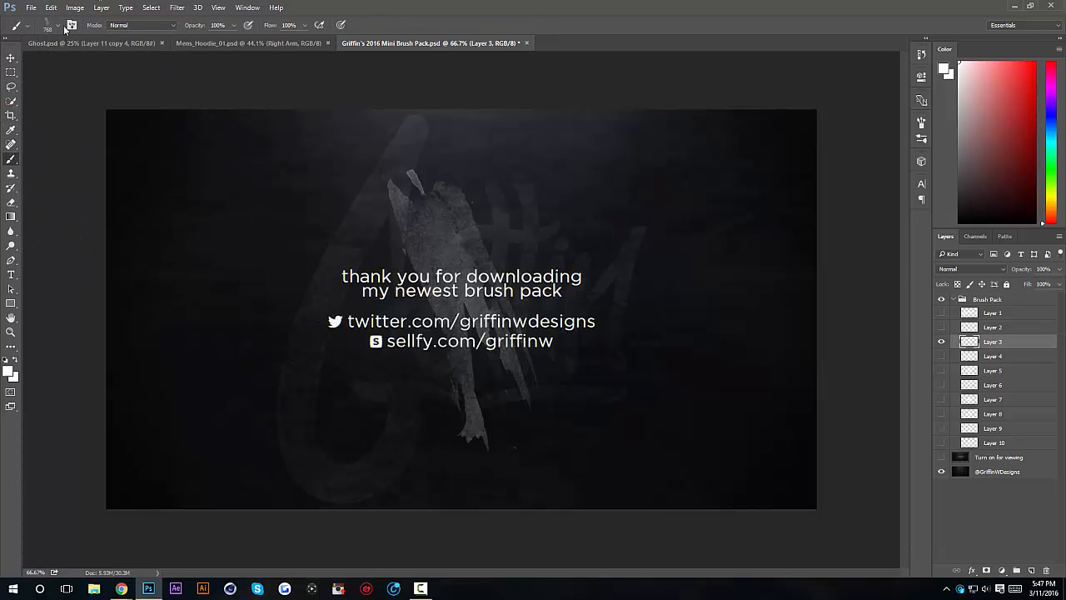
left_click(11, 58)
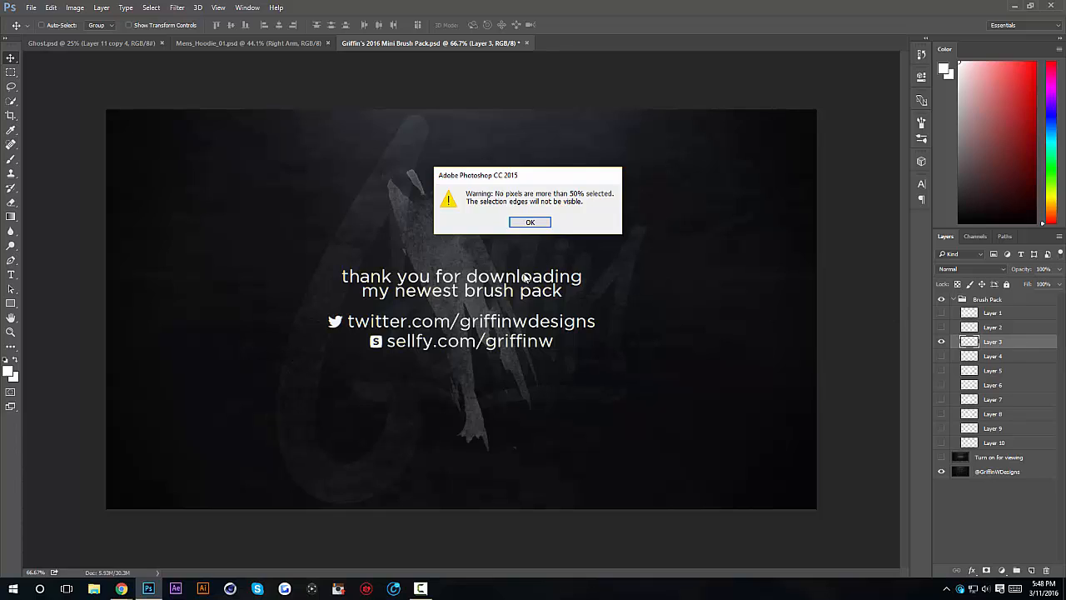
left_click(530, 221)
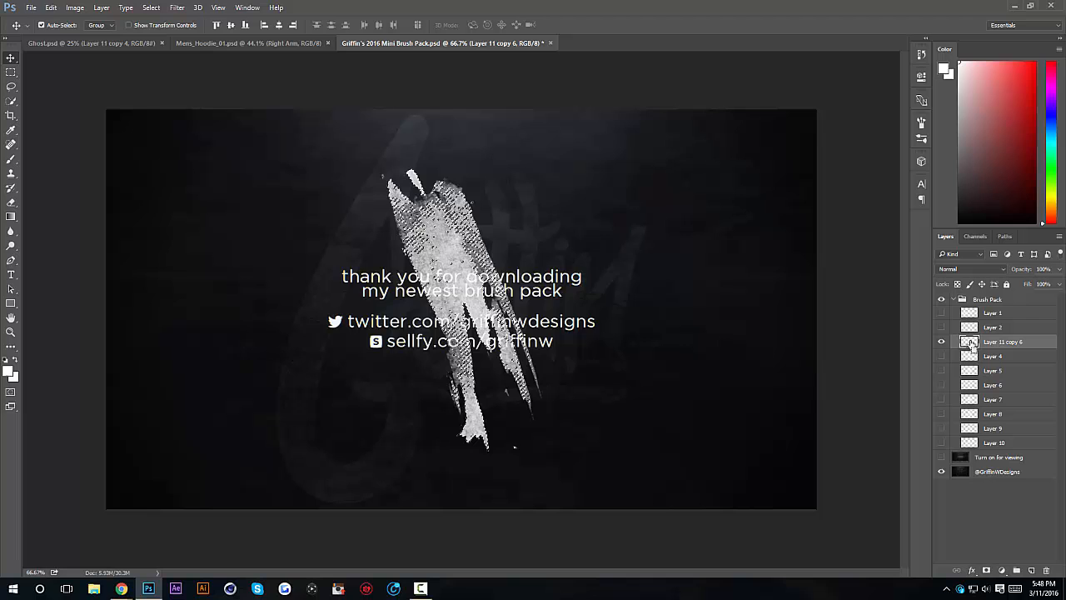
- Define the bright stroke as a brush preset via Edit > Define Brush Preset, named 'Sampled Brush 225'
left_click(51, 7)
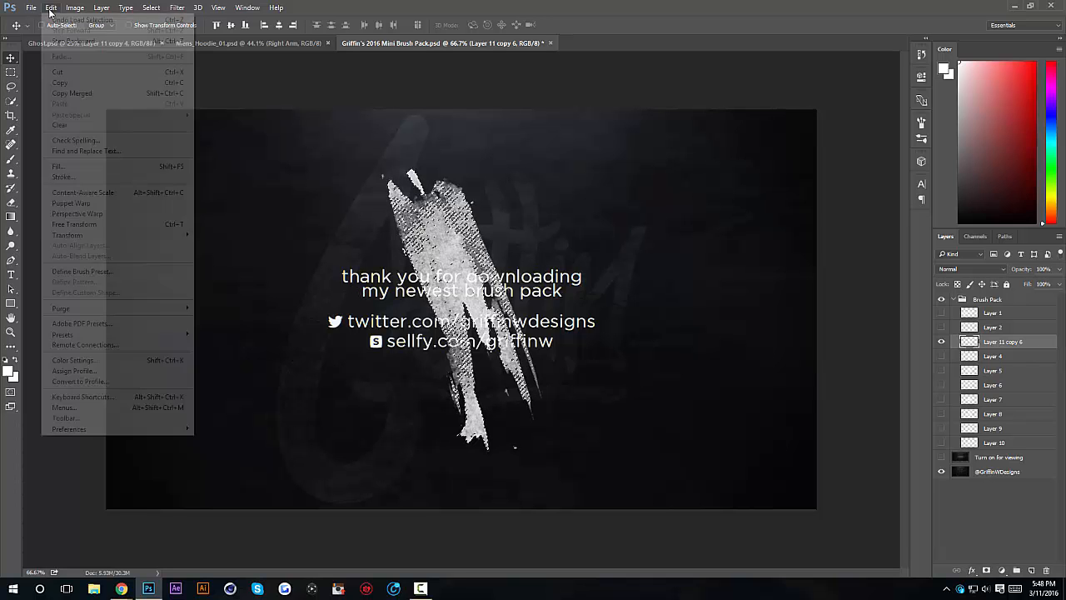
left_click(82, 270)
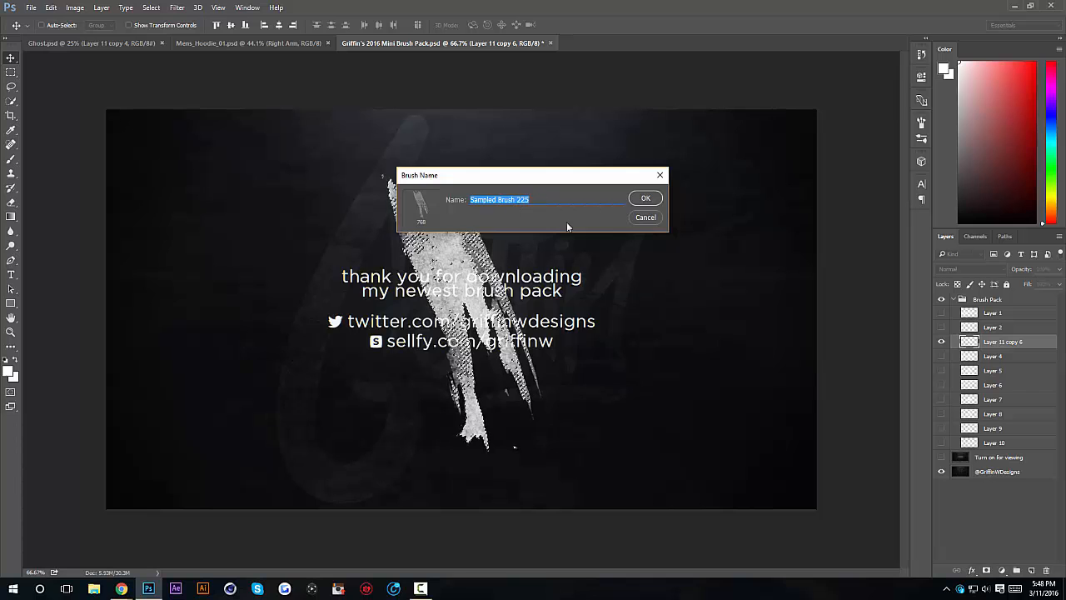
left_click(645, 197)
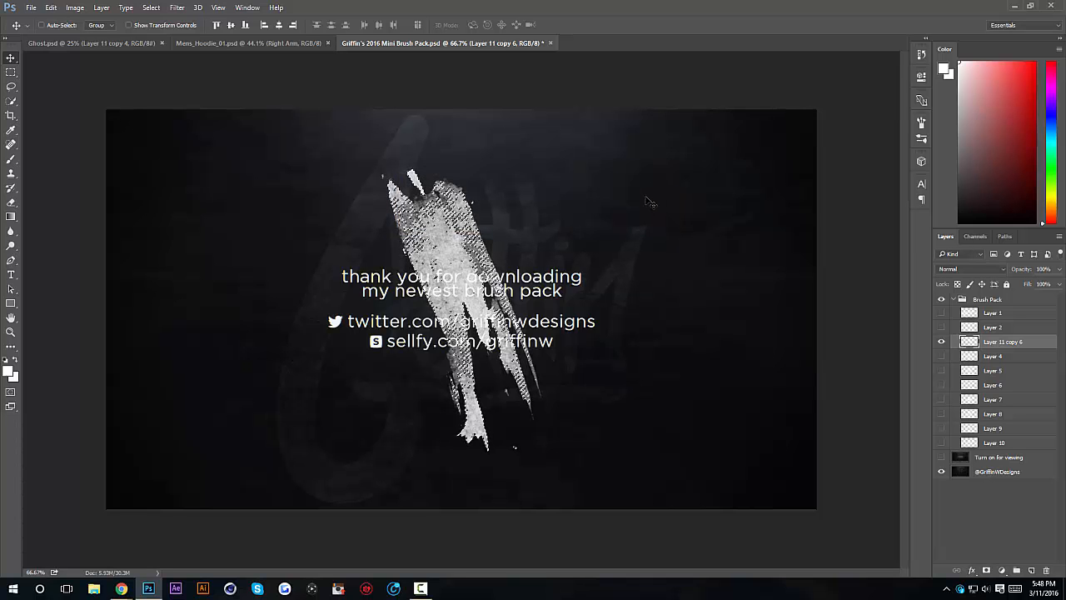